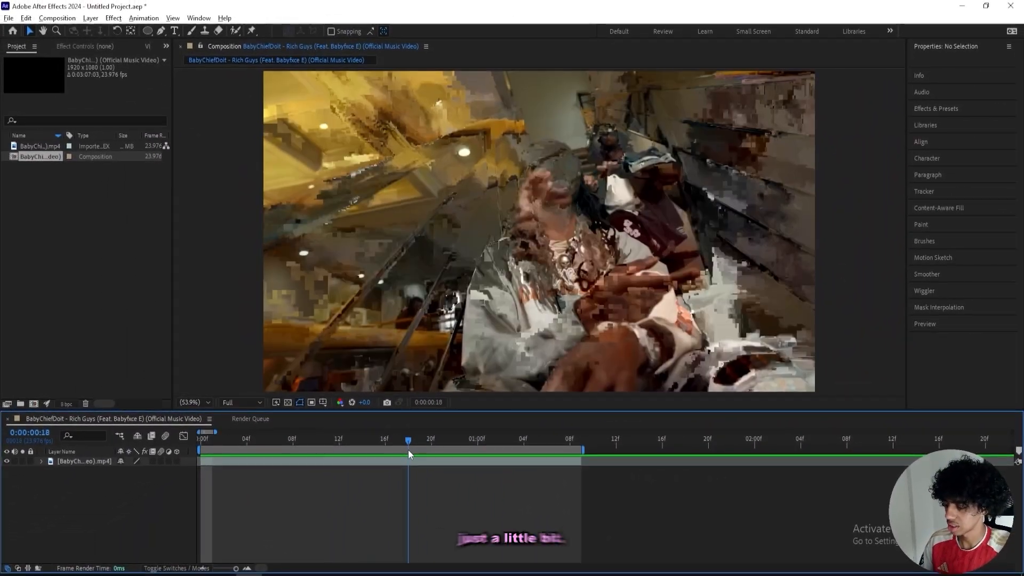
Select the music video clip layer and compare a clean earlier frame with the glitched frame.
{"action": "left_click", "coordinate": [83, 460]}
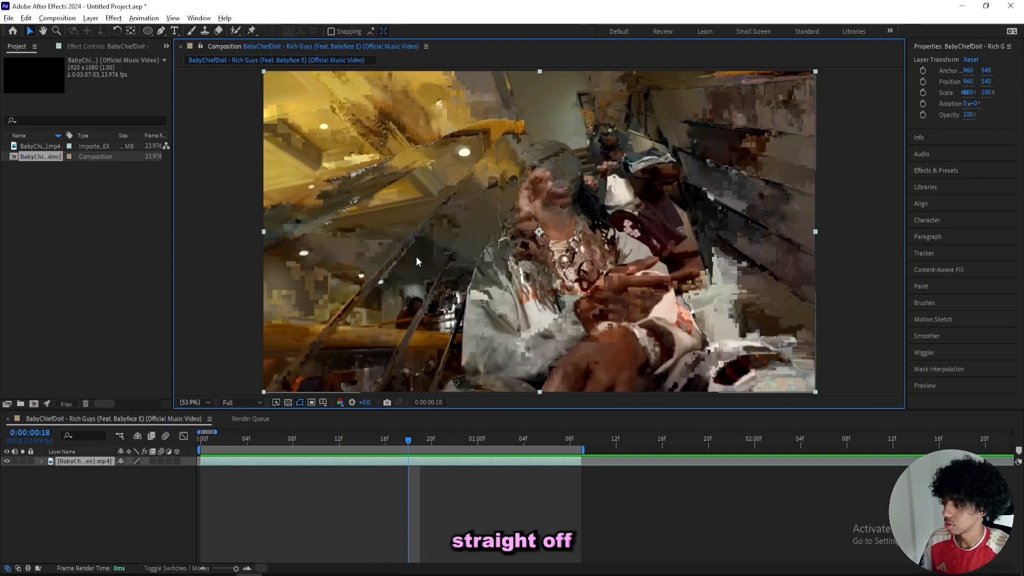
{"action": "left_click", "coordinate": [385, 439]}
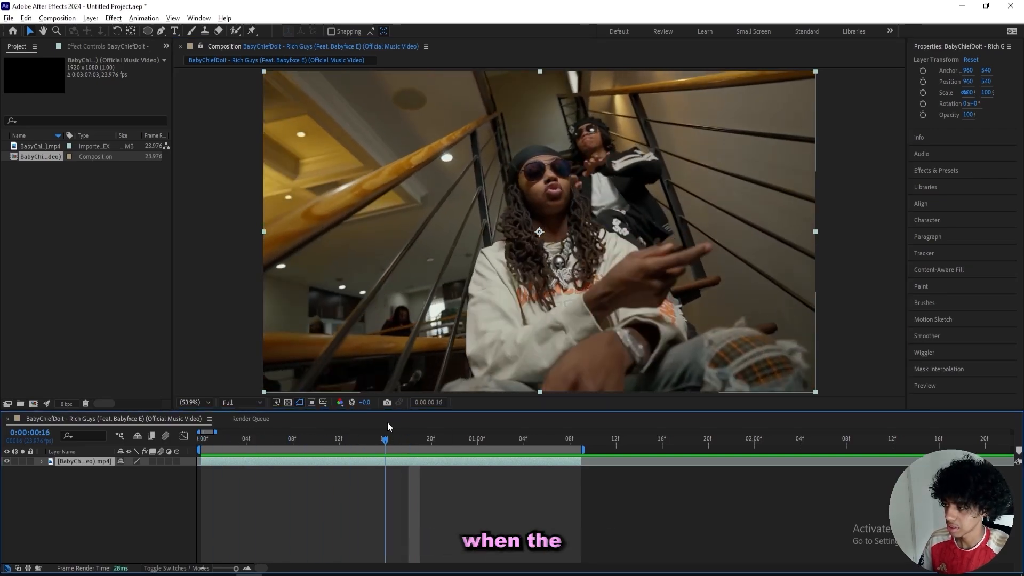
{"action": "left_click", "coordinate": [408, 439]}
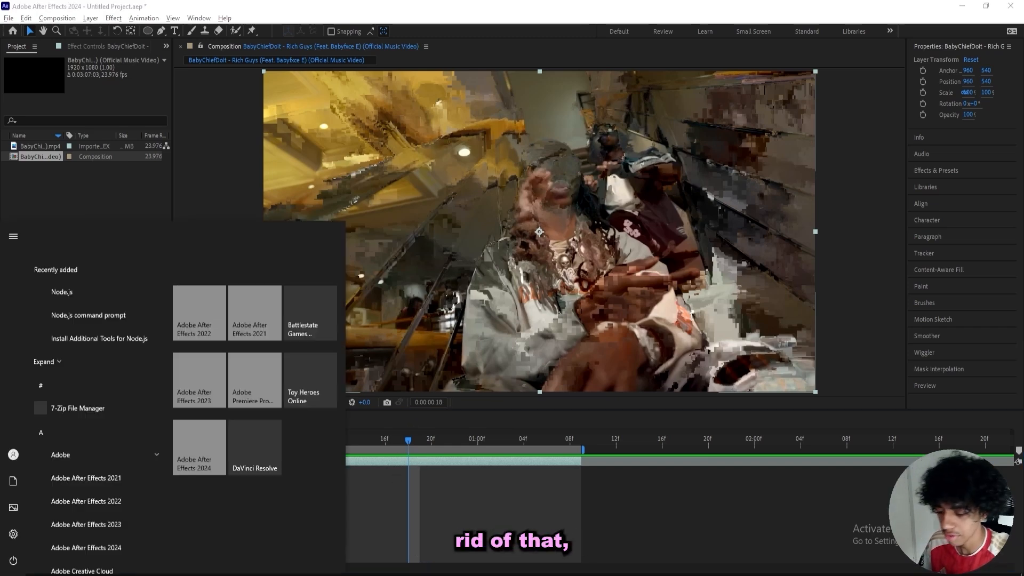
Launch Media Encoder and render the composition to a new _1.mp4 in Downloads.
{"action": "type", "text": "me"}
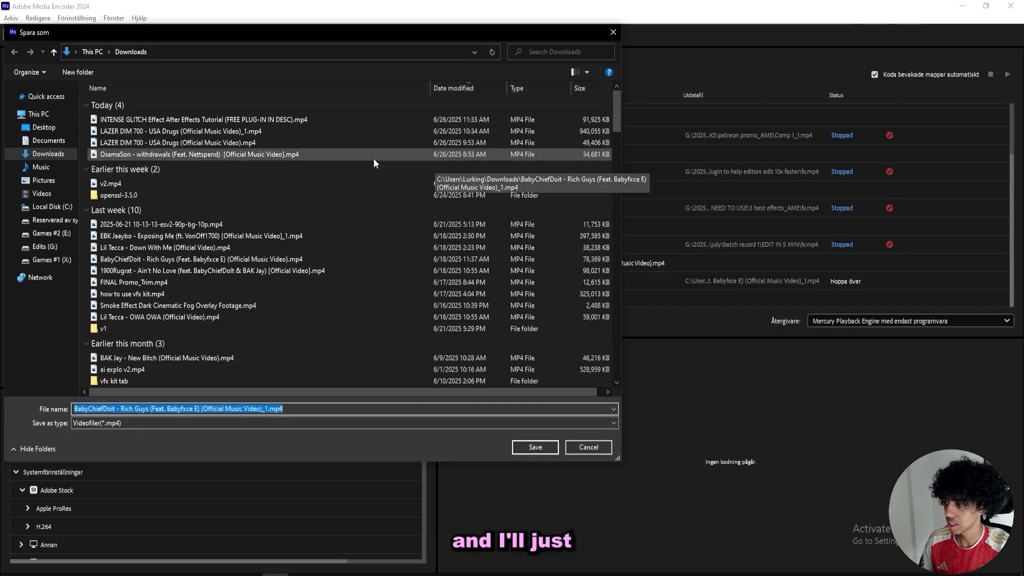
{"action": "left_click", "coordinate": [534, 447]}
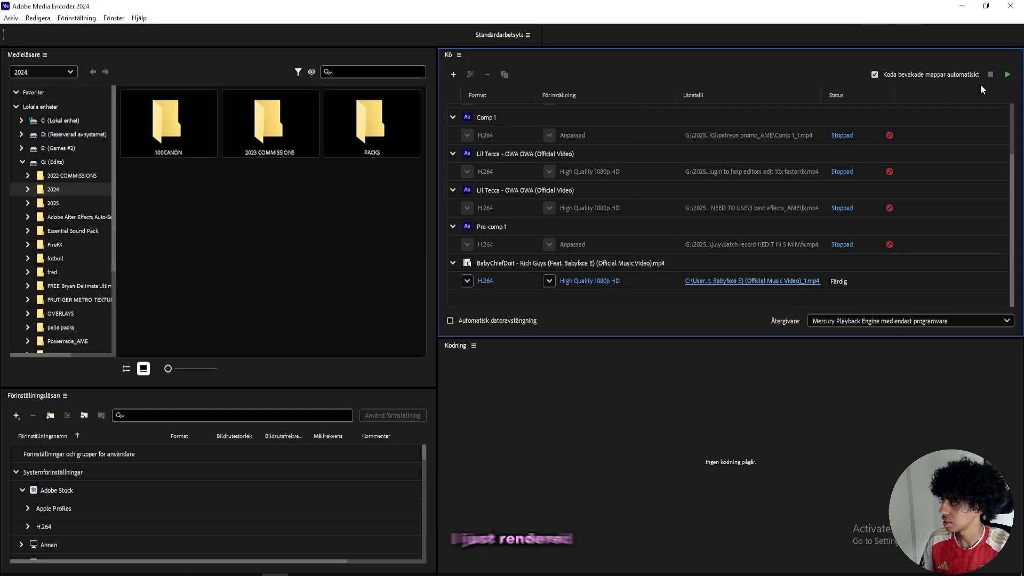
{"action": "left_click", "coordinate": [1007, 74]}
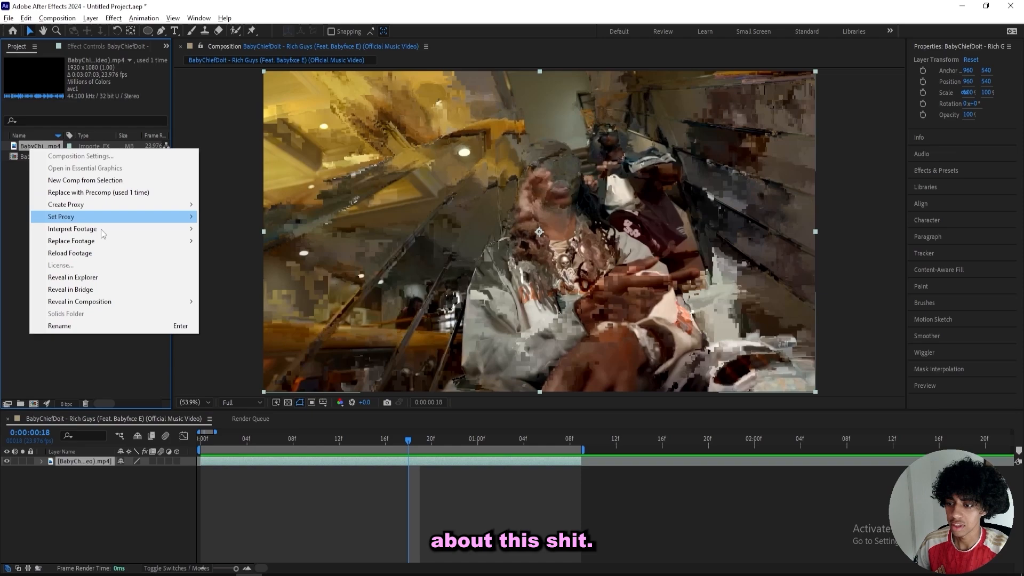
Replace the project footage with the rendered _1.mp4 file from Downloads.
{"action": "left_click", "coordinate": [70, 240]}
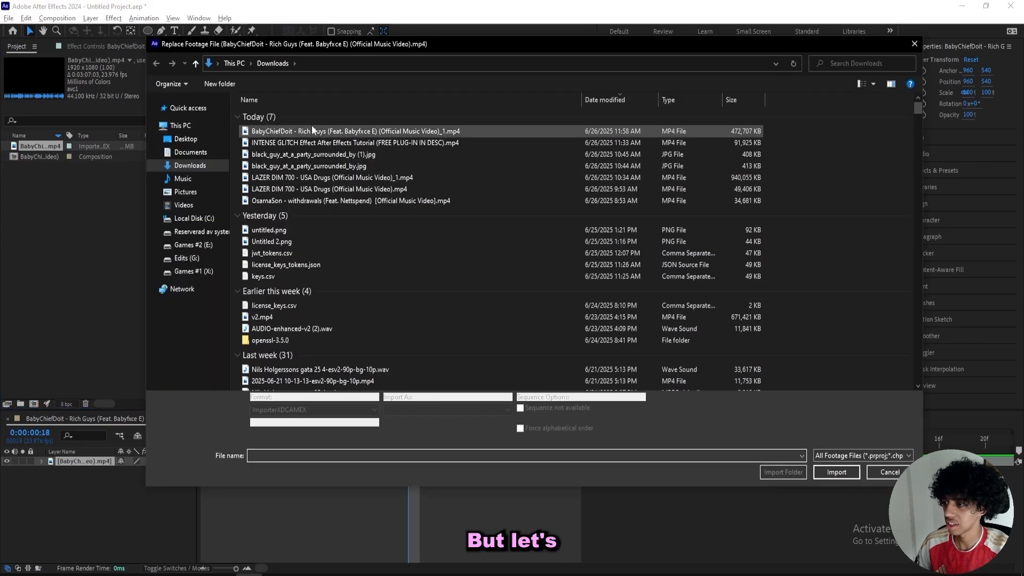
{"action": "left_click", "coordinate": [836, 471]}
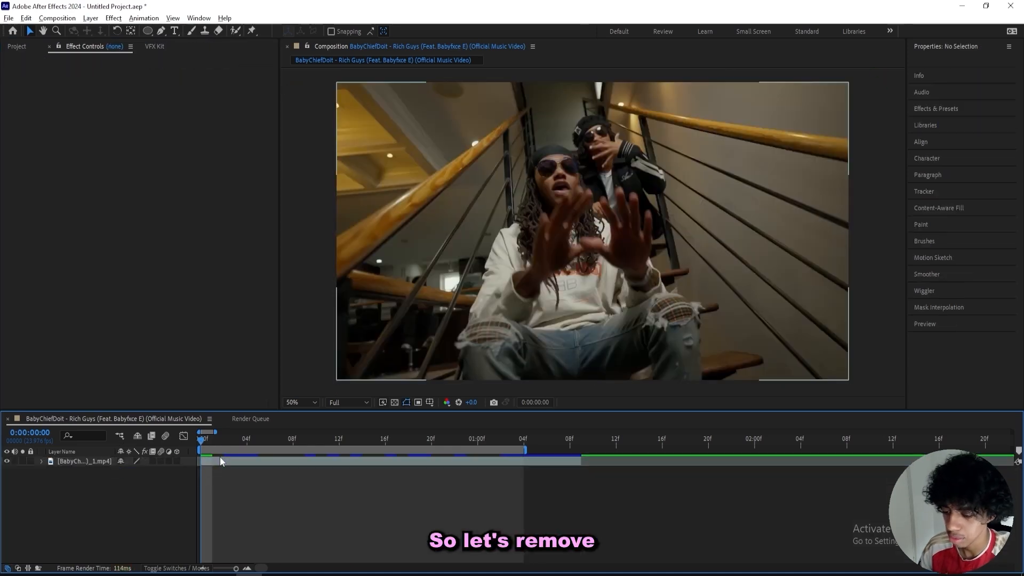
Select the music video clip layer in the timeline.
{"action": "left_click", "coordinate": [84, 461]}
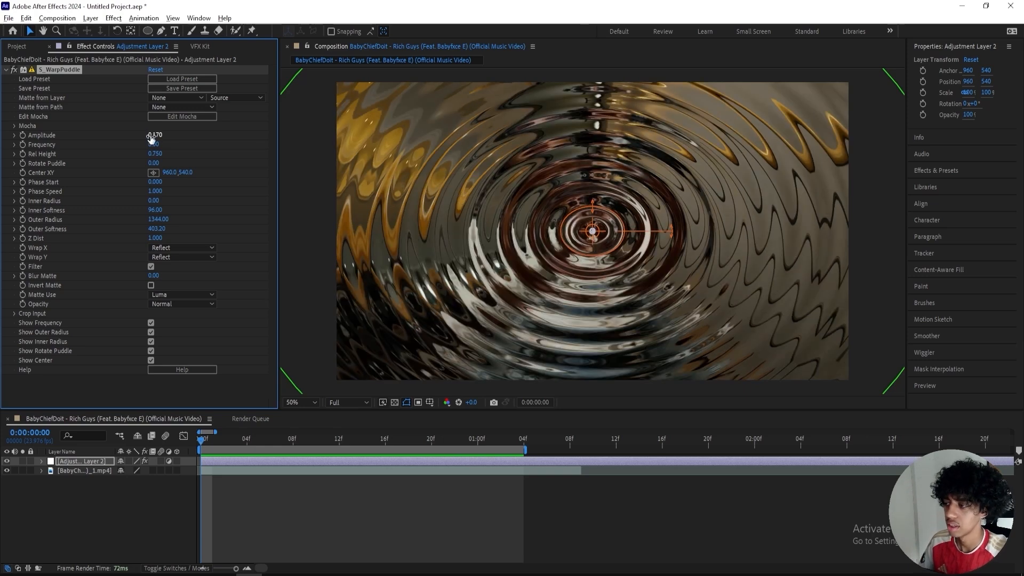
Set WarpPuddle Frequency to 0.80, Rel Height to 1.000 and Outer Radius to 2500.
{"action": "left_click", "coordinate": [155, 145]}
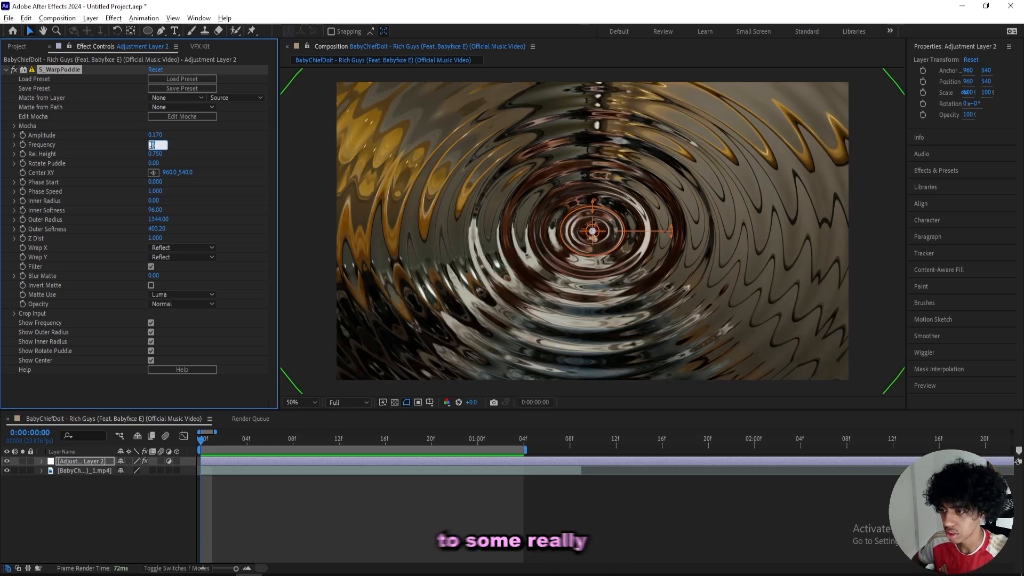
{"action": "type", "text": "0.80"}
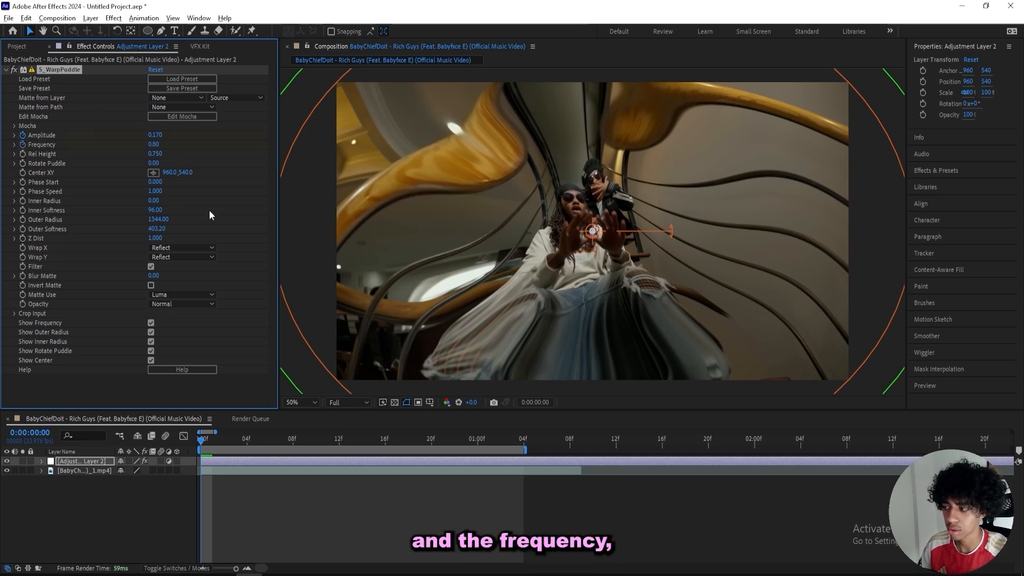
{"action": "left_click", "coordinate": [155, 154]}
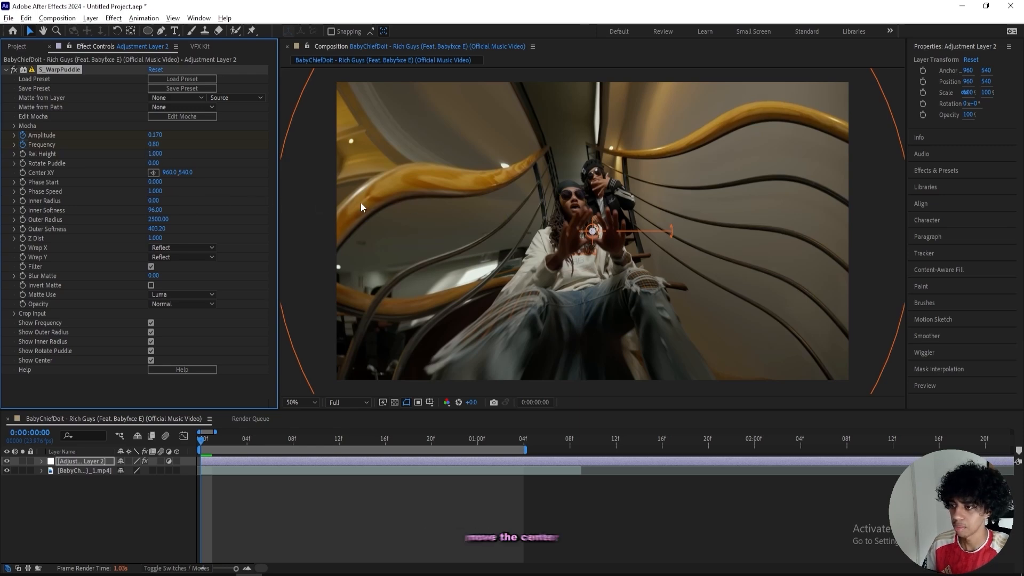
Drag the WarpPuddle center to the frame's bottom-left corner, around (-6, 1082).
{"action": "left_click_drag", "start_coordinate": [591, 230], "coordinate": [476, 286]}
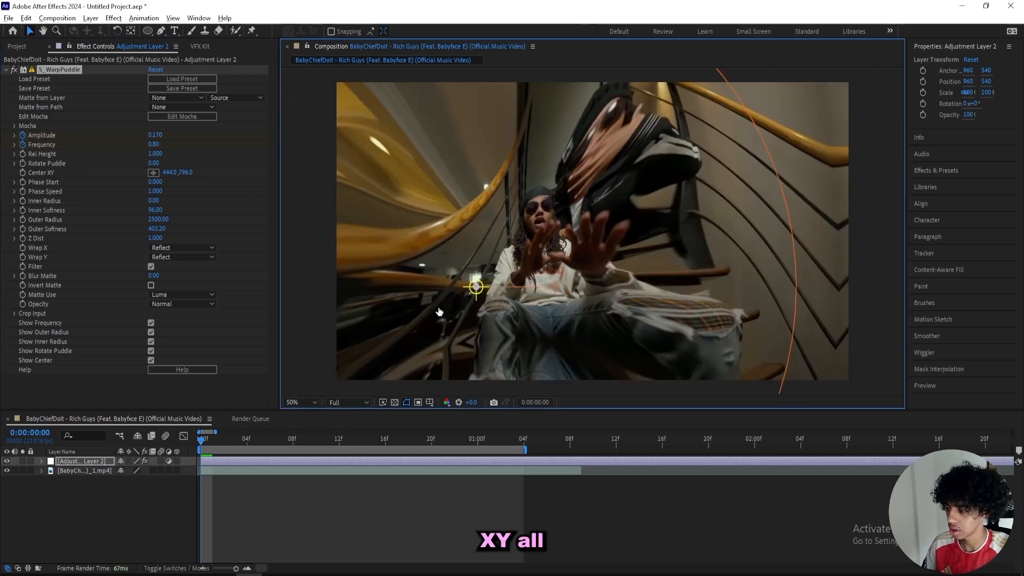
{"action": "left_click_drag", "start_coordinate": [475, 286], "coordinate": [335, 381]}
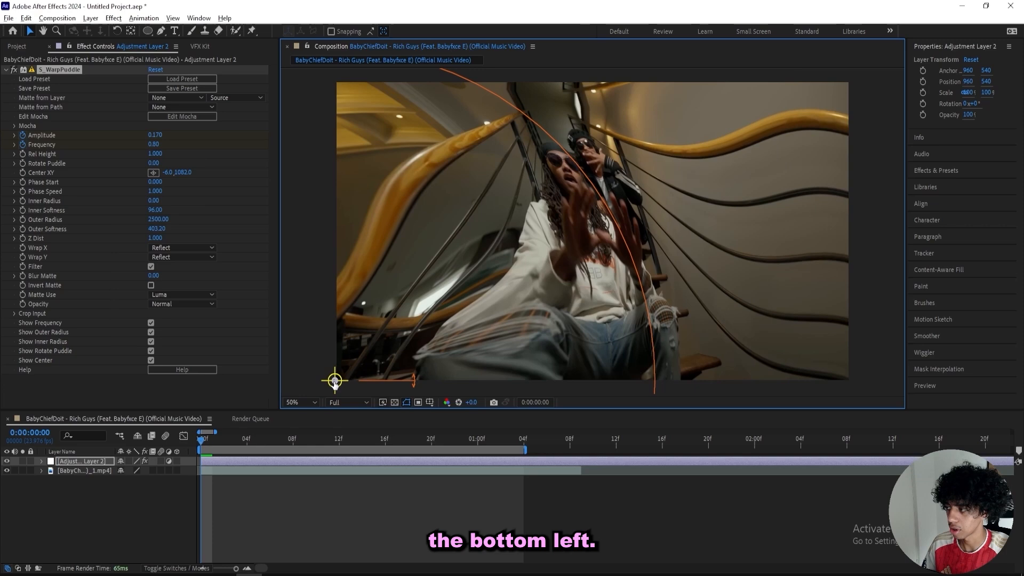
{"action": "left_click", "coordinate": [385, 438]}
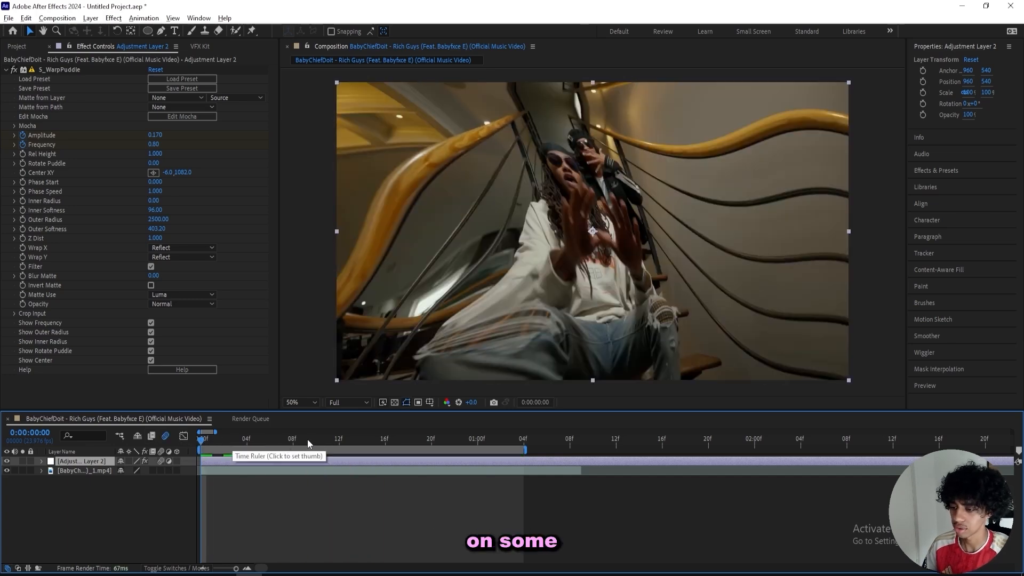
Apply a Transform effect to the adjustment layer and set its Scale to 150.
{"action": "type", "text": "tra"}
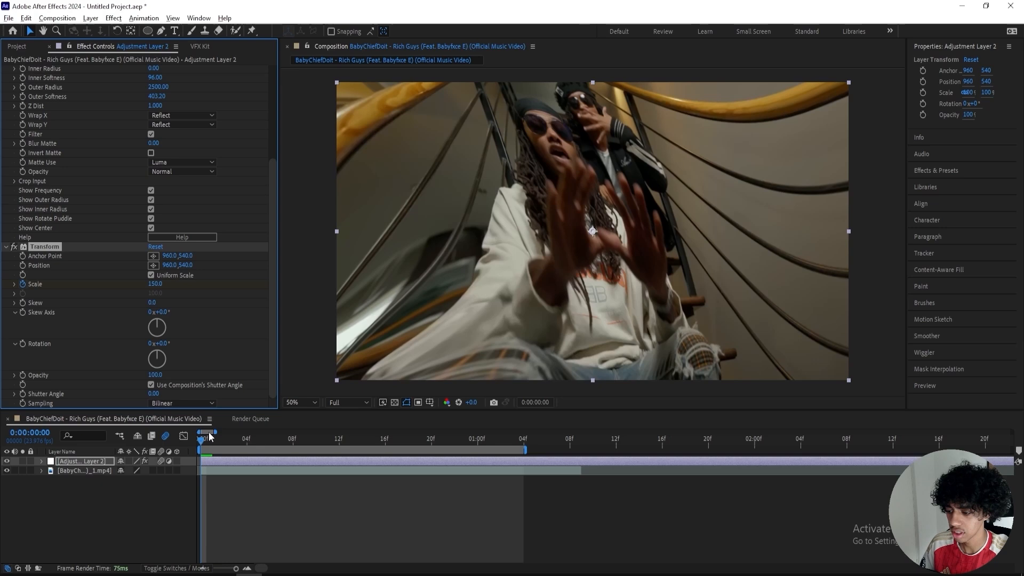
{"action": "left_click", "coordinate": [431, 438]}
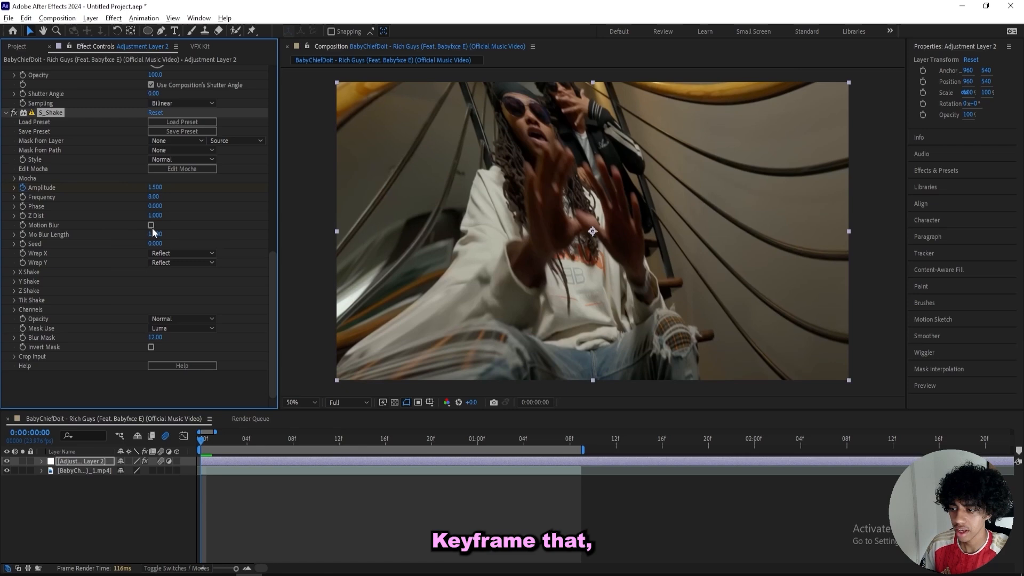
Enable S_Shake motion blur and keyframe X Rand Amp 92 and Y Rand Amp 400.
{"action": "left_click", "coordinate": [151, 225]}
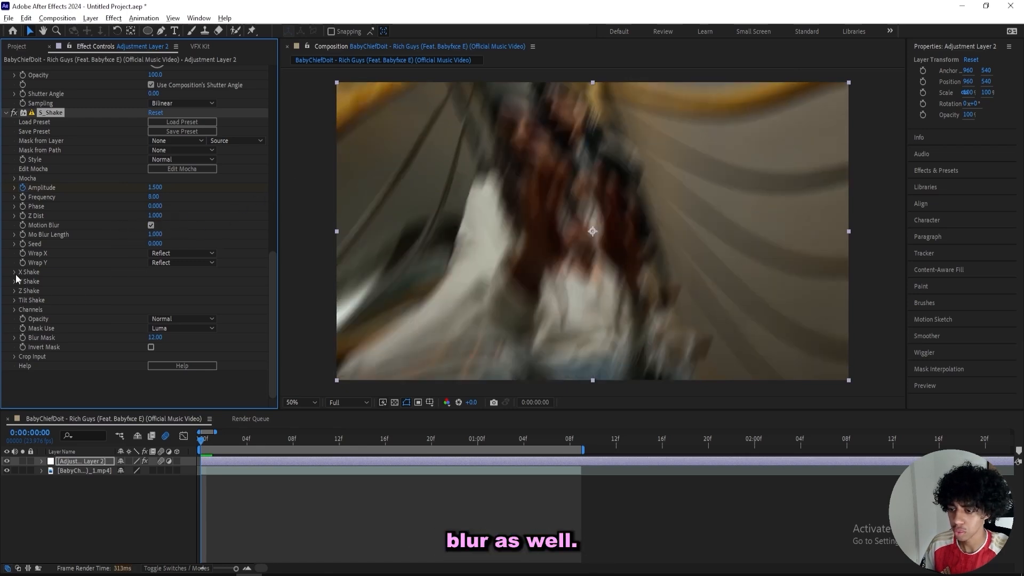
{"action": "left_click", "coordinate": [14, 272]}
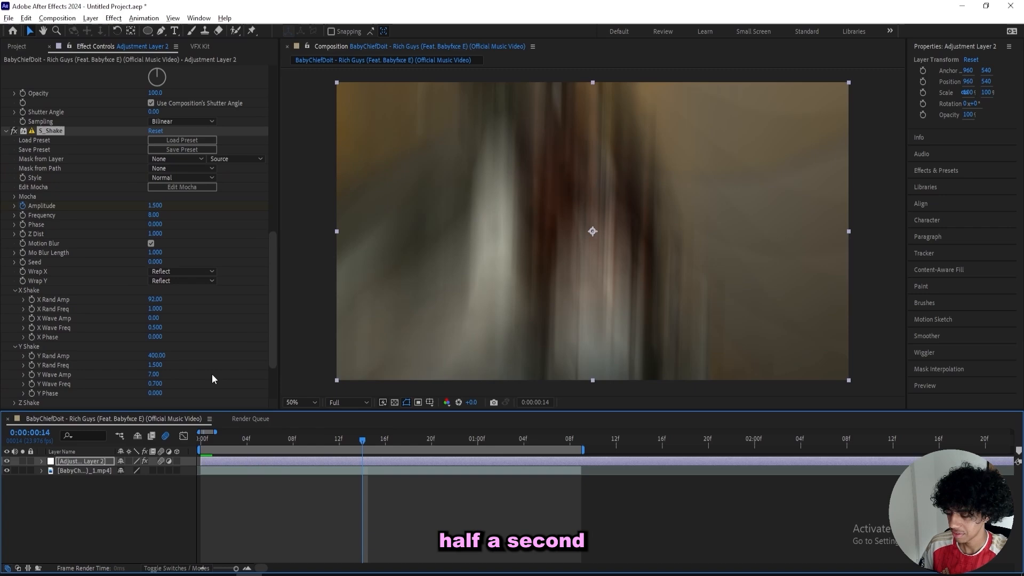
{"action": "left_click", "coordinate": [155, 205]}
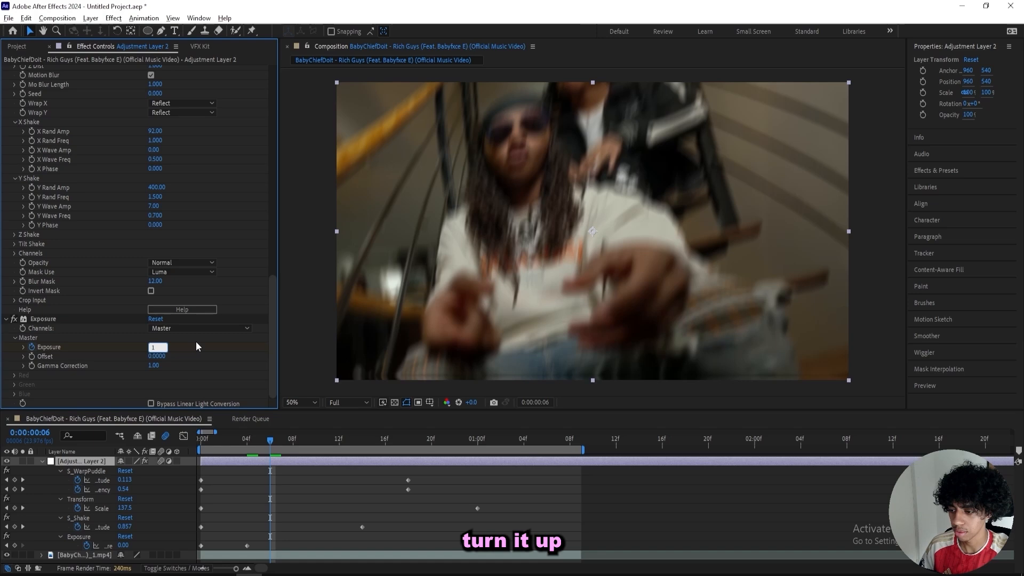
Keyframe Exposure at 1.50 over the opening frames, building up to 3.00.
{"action": "type", "text": "1.500"}
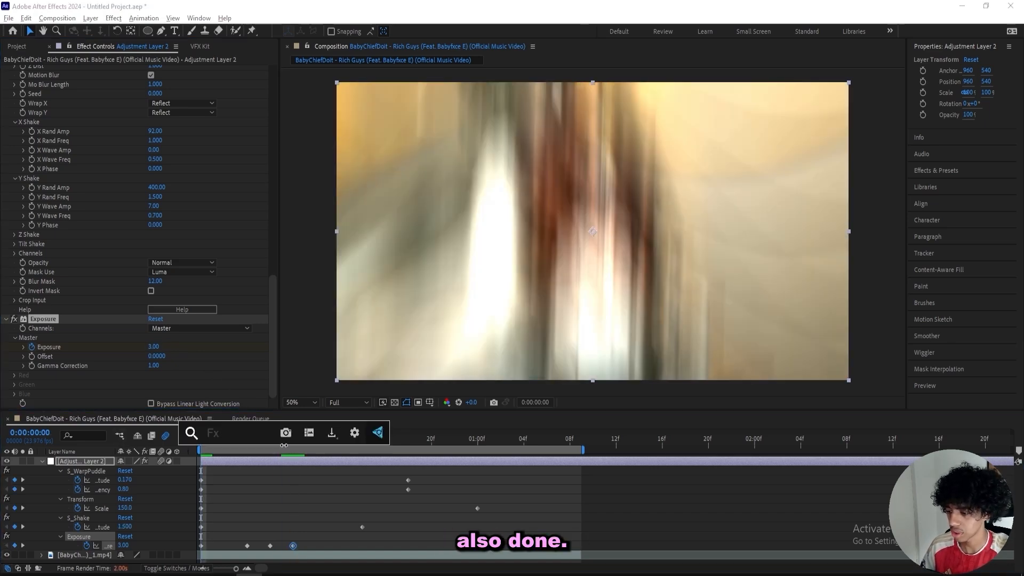
Apply S_Flicker to Adjustment Layer 2 and edit its Amplitude value.
{"action": "type", "text": "s_fli"}
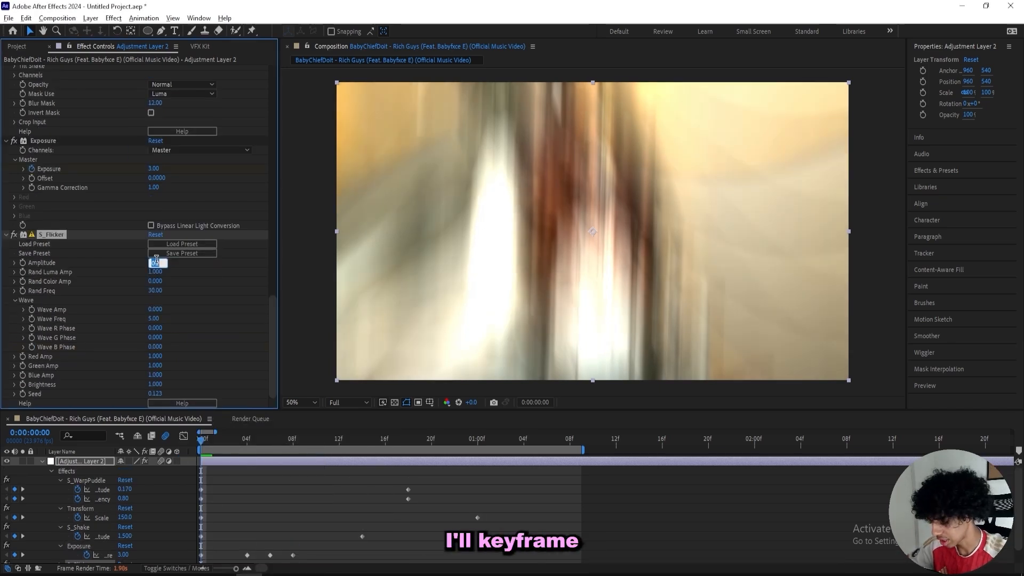
{"action": "type", "text": "4"}
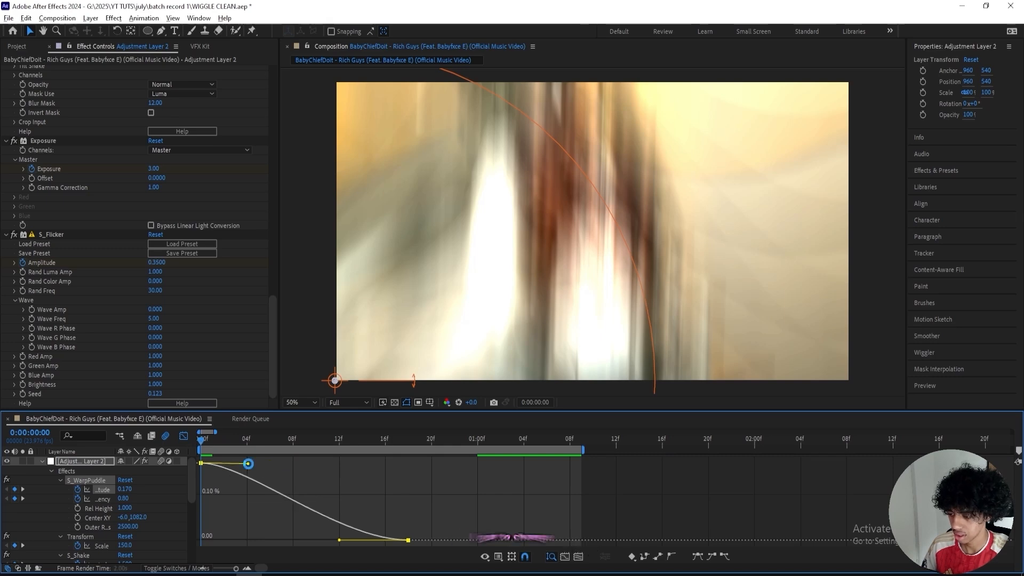
Set the Composition panel preview resolution from Full to Third.
{"action": "left_click", "coordinate": [347, 401]}
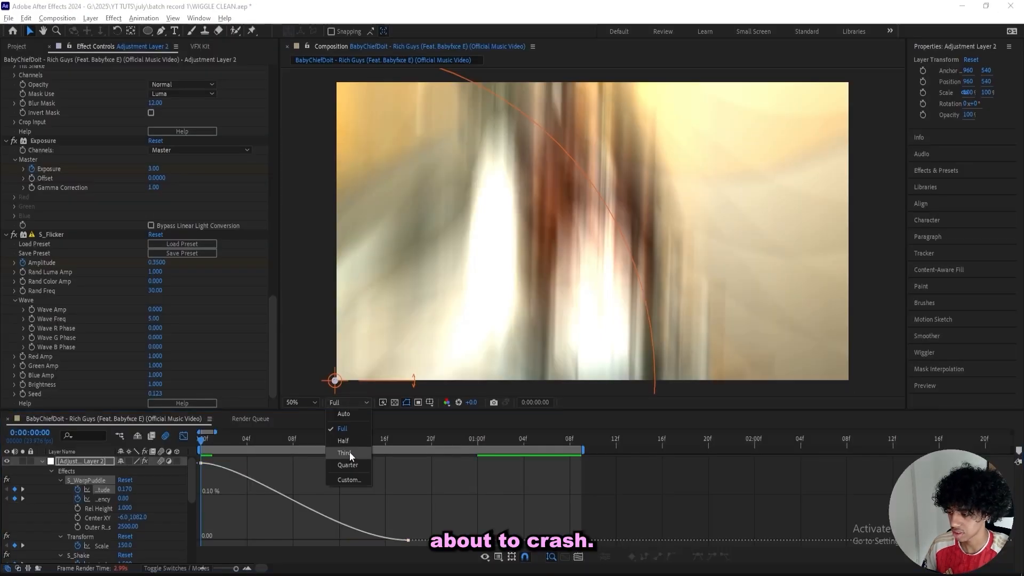
{"action": "left_click", "coordinate": [345, 453]}
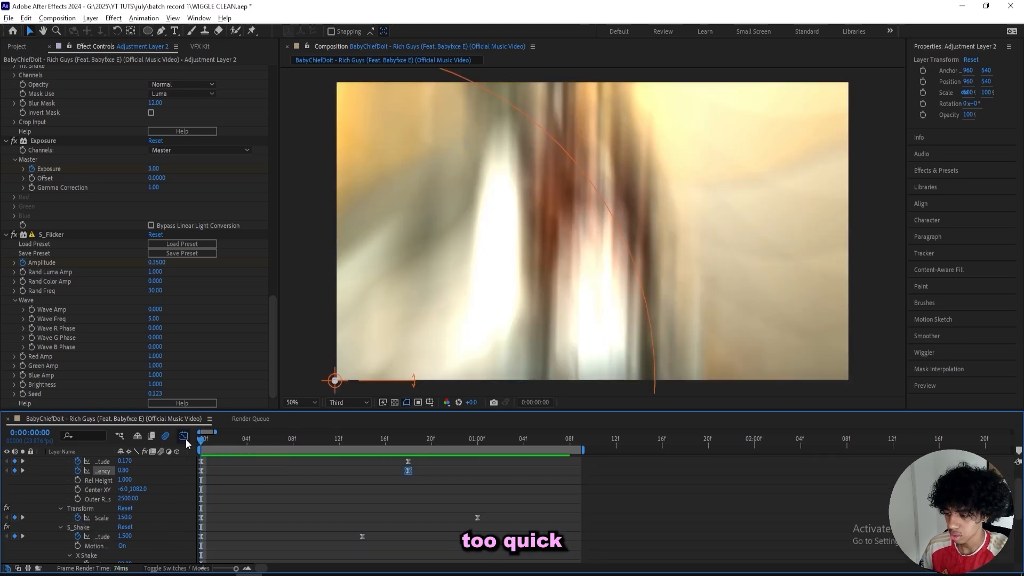
Collapse the layer's twirled-down properties in the timeline.
{"action": "left_click", "coordinate": [183, 435]}
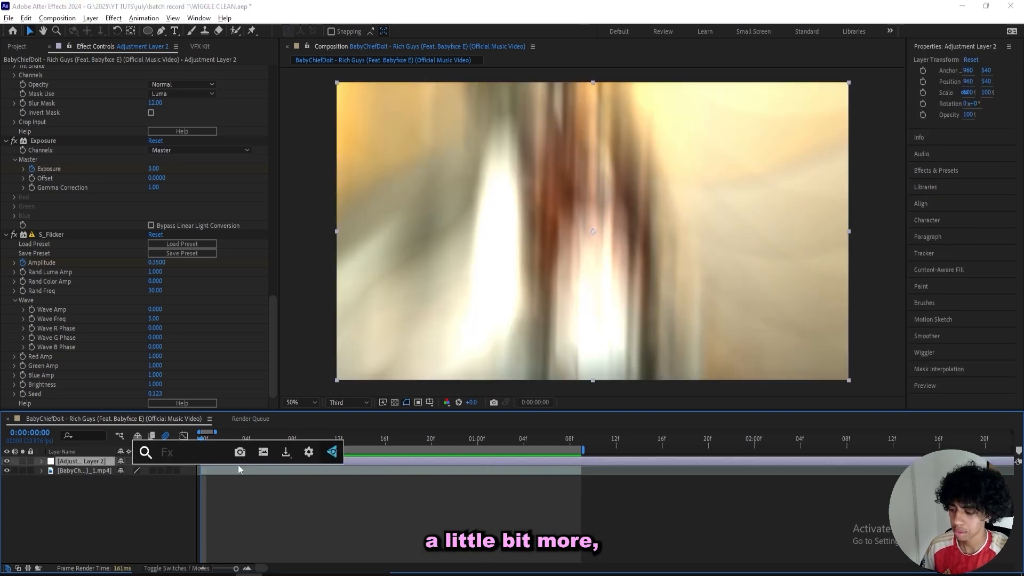
Apply S_DistortChroma to the adjustment layer with Blur Lens 600 and Amount 0.400.
{"action": "type", "text": "distortc"}
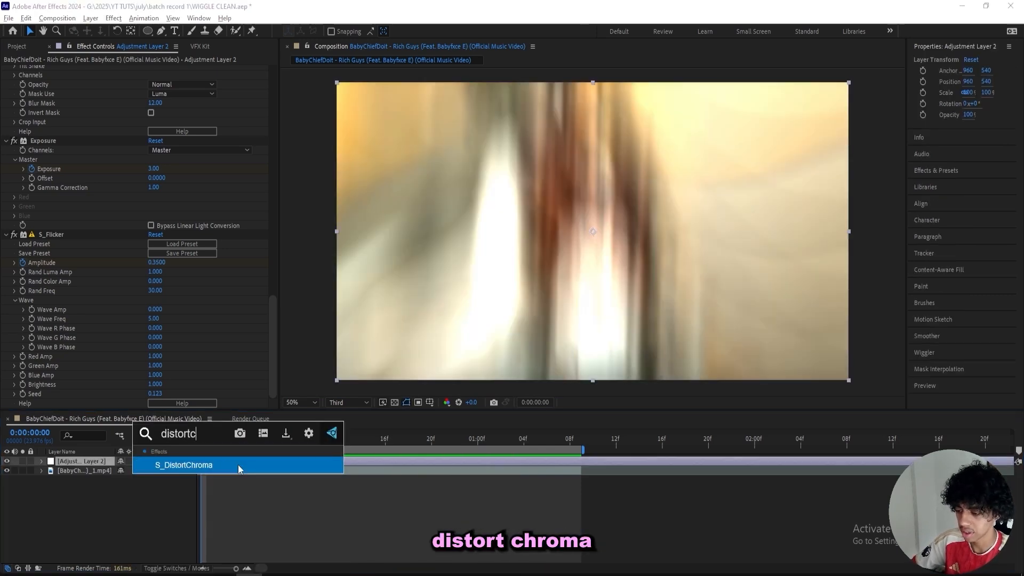
{"action": "left_click", "coordinate": [184, 465]}
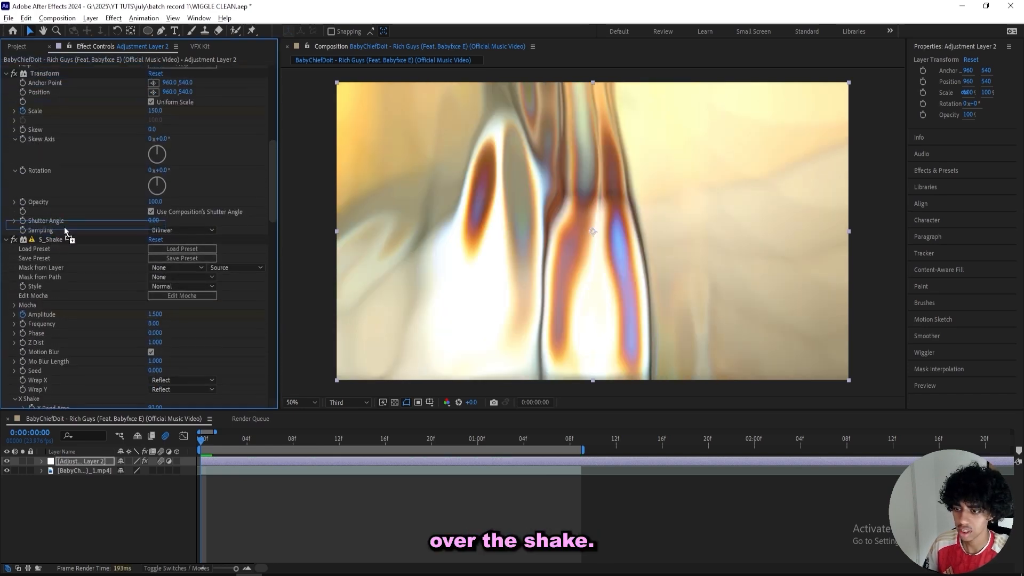
{"action": "scroll", "scroll_direction": "down", "scroll_amount": 3}
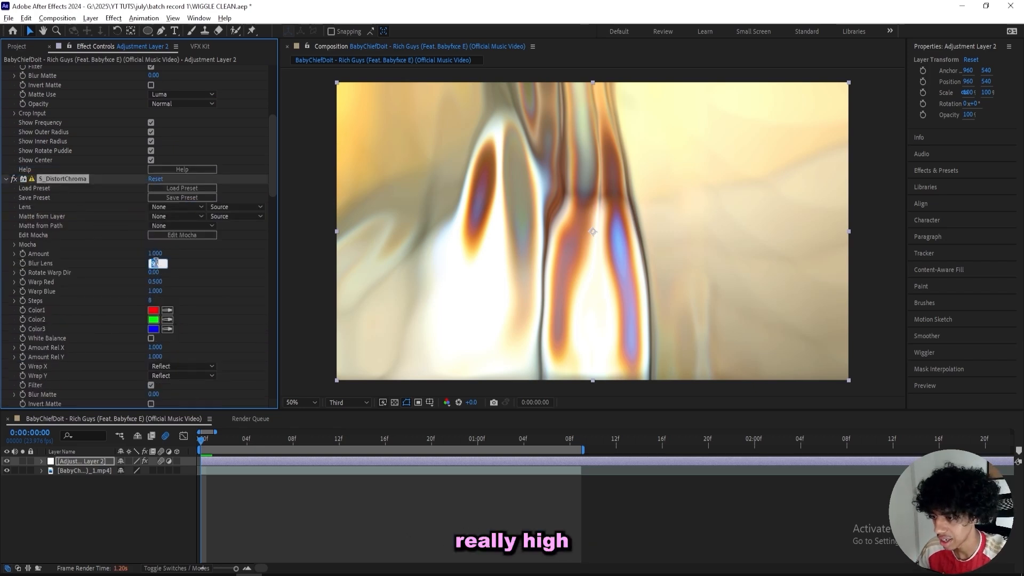
{"action": "type", "text": "600.00"}
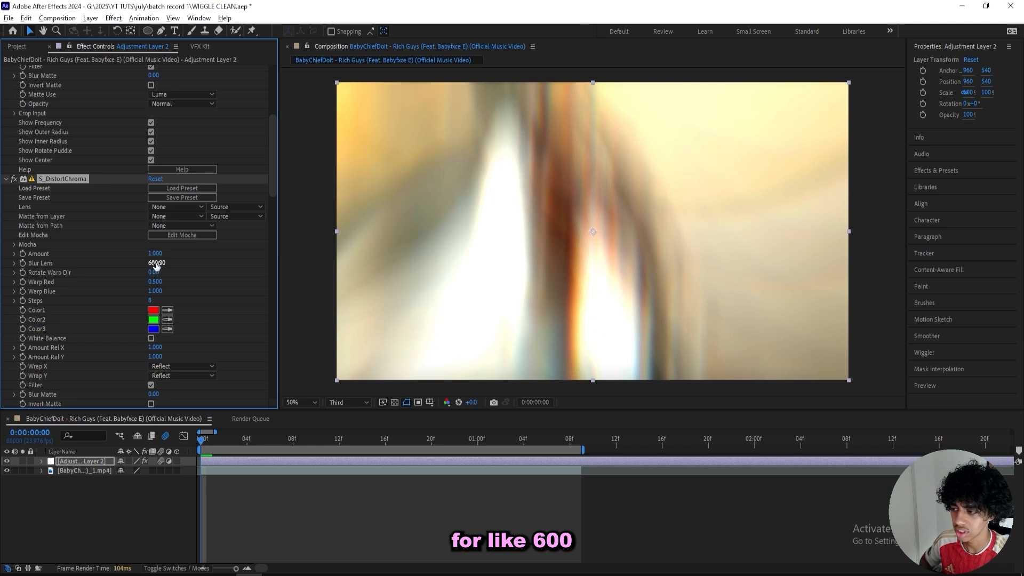
{"action": "left_click", "coordinate": [156, 254]}
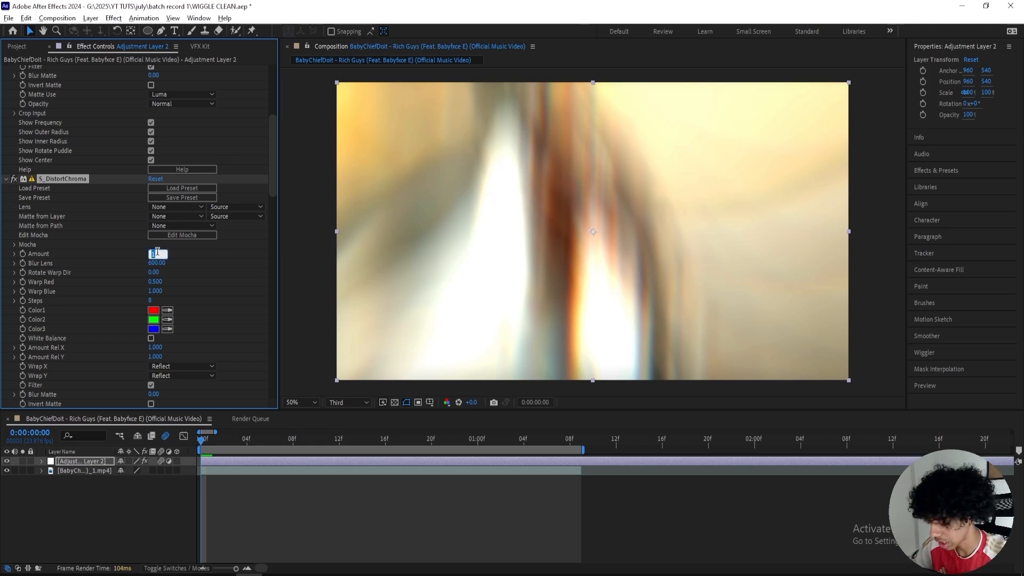
{"action": "type", "text": "0.400"}
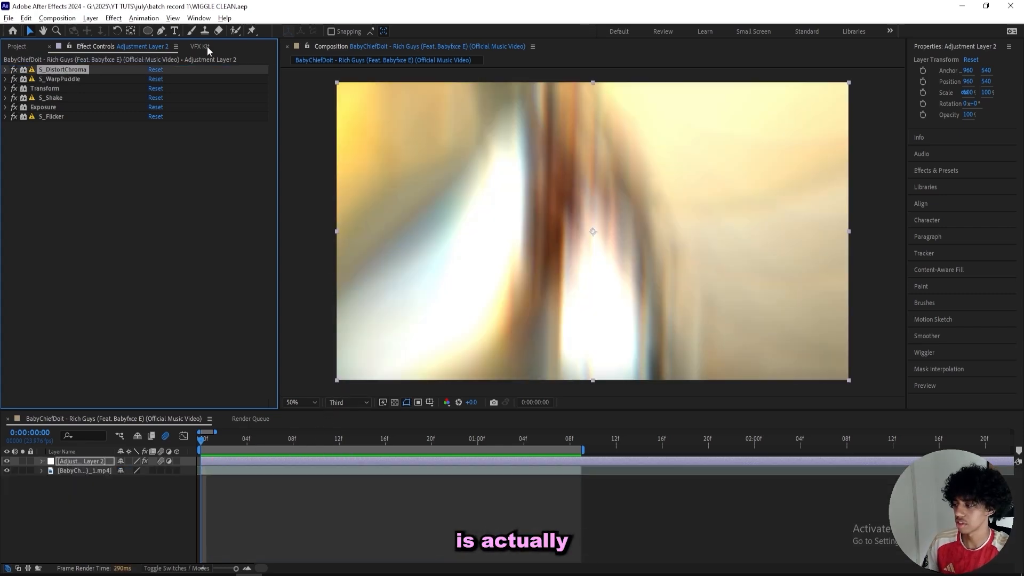
Open the Shakes presets category in the VFX Kit extension panel.
{"action": "left_click", "coordinate": [200, 45]}
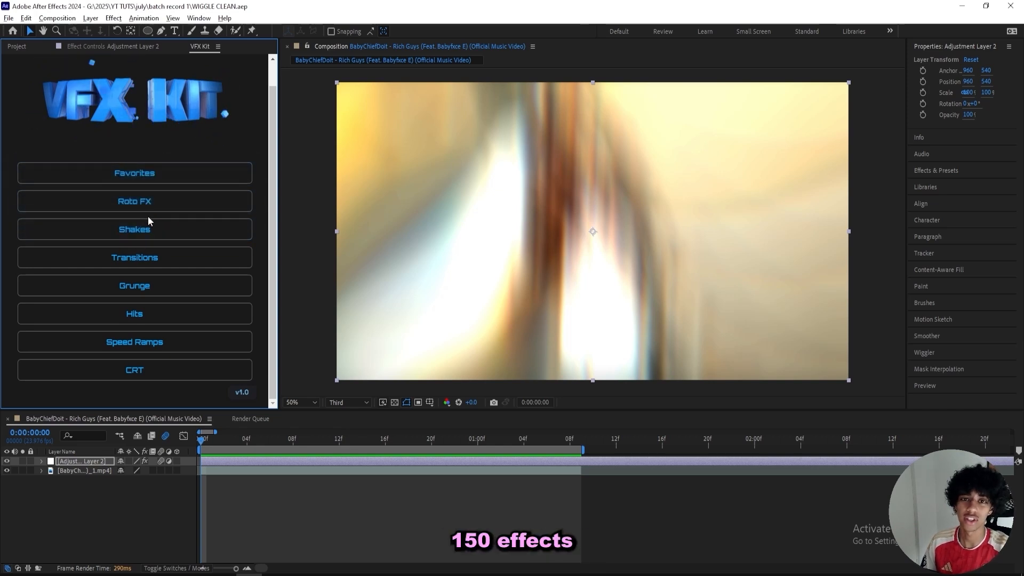
{"action": "left_click", "coordinate": [134, 230]}
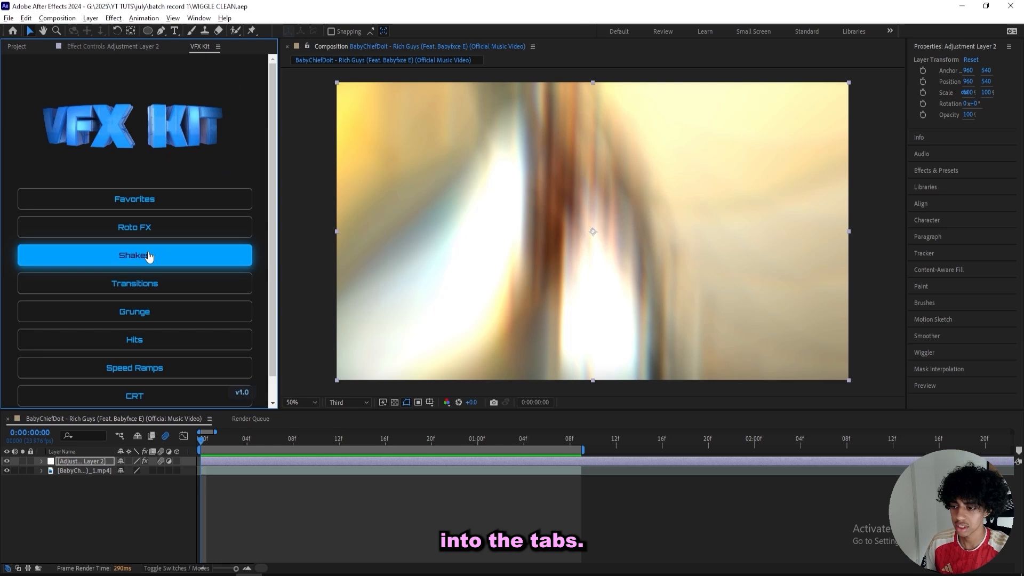
{"action": "left_click", "coordinate": [133, 255]}
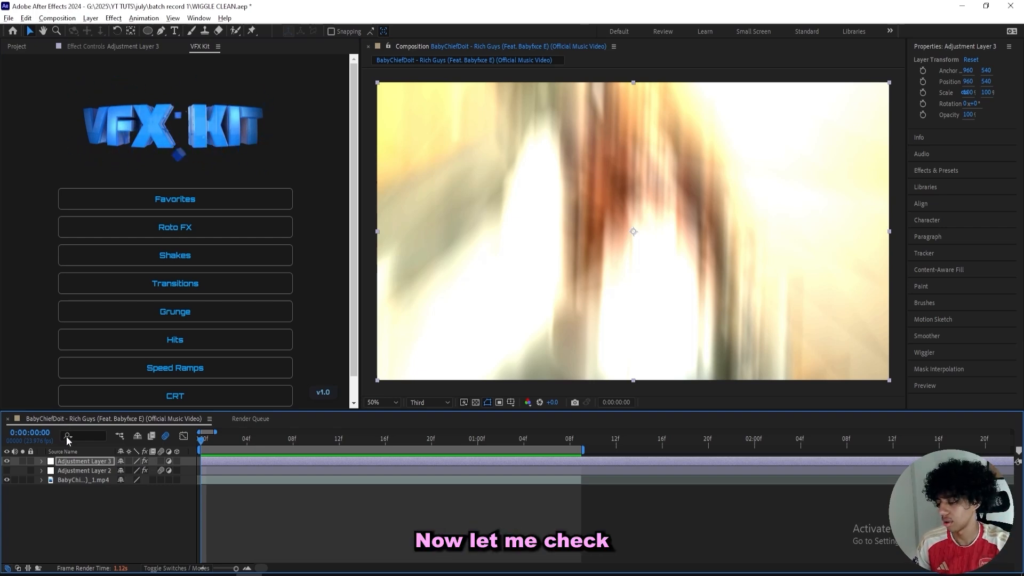
{"action": "left_click", "coordinate": [681, 503]}
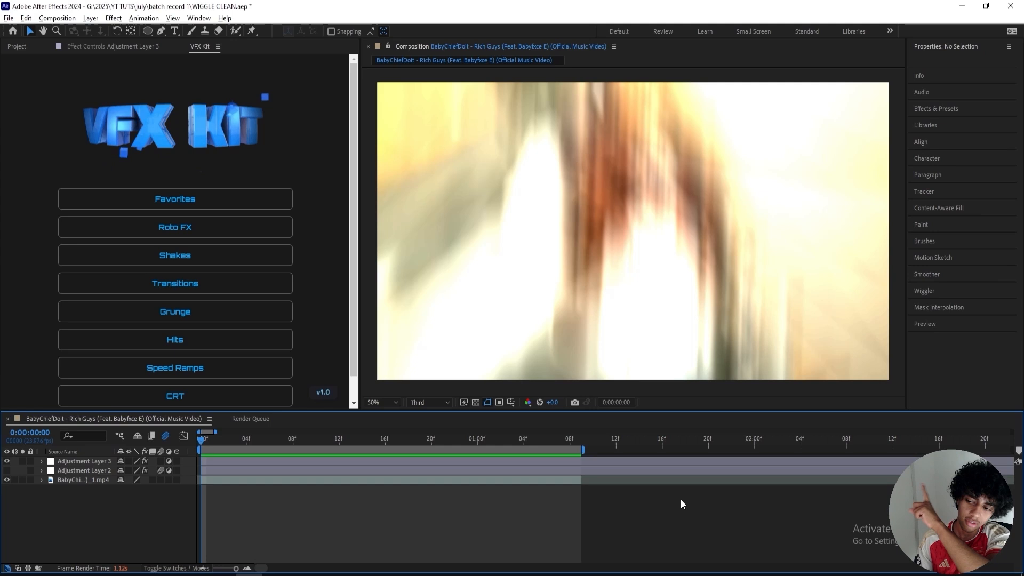
{"action": "mouse_move", "coordinate": [652, 491]}
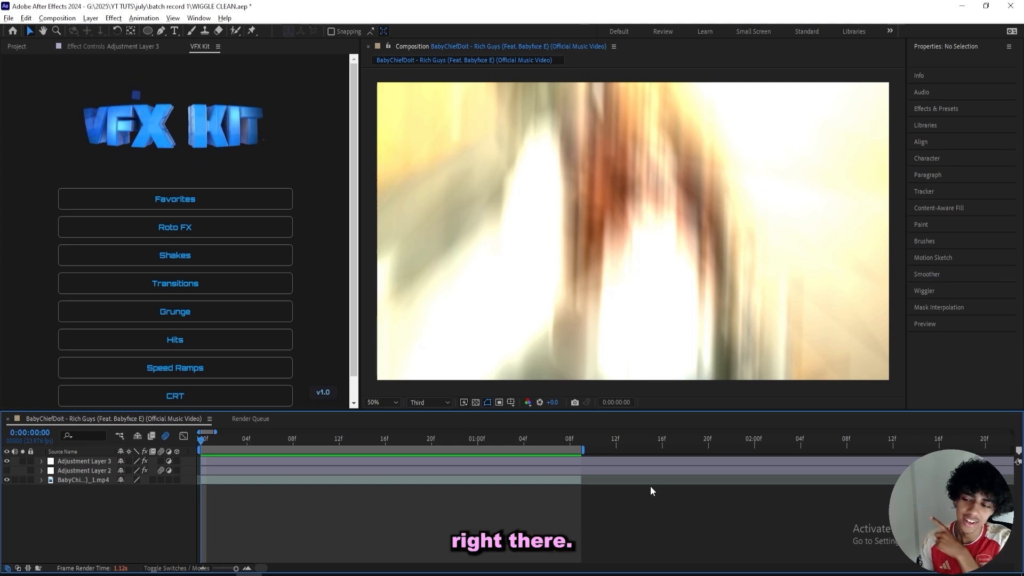